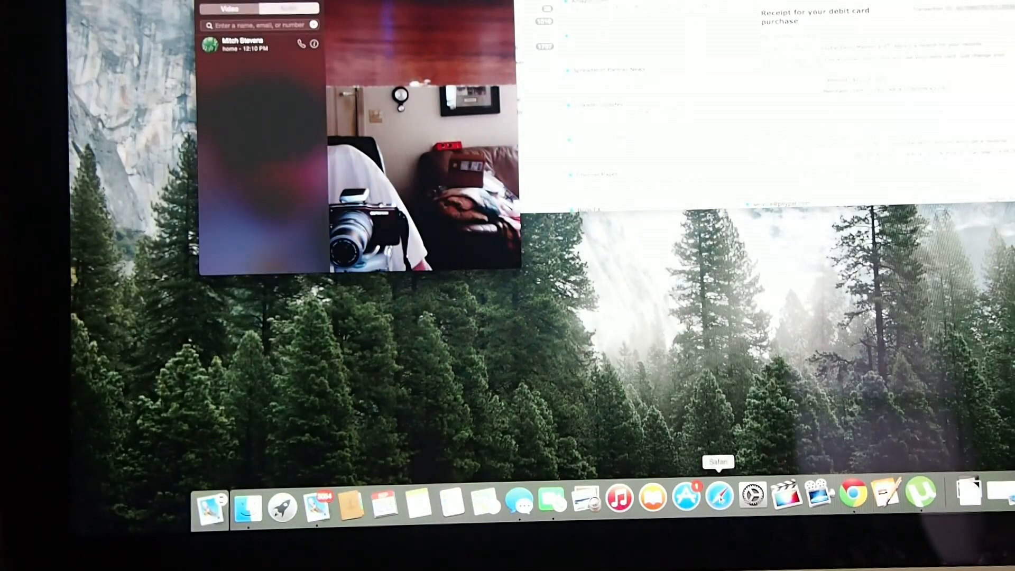
Step: Bring Safari forward from the Dock, showing Top Sites and the History sidebar
click(718, 495)
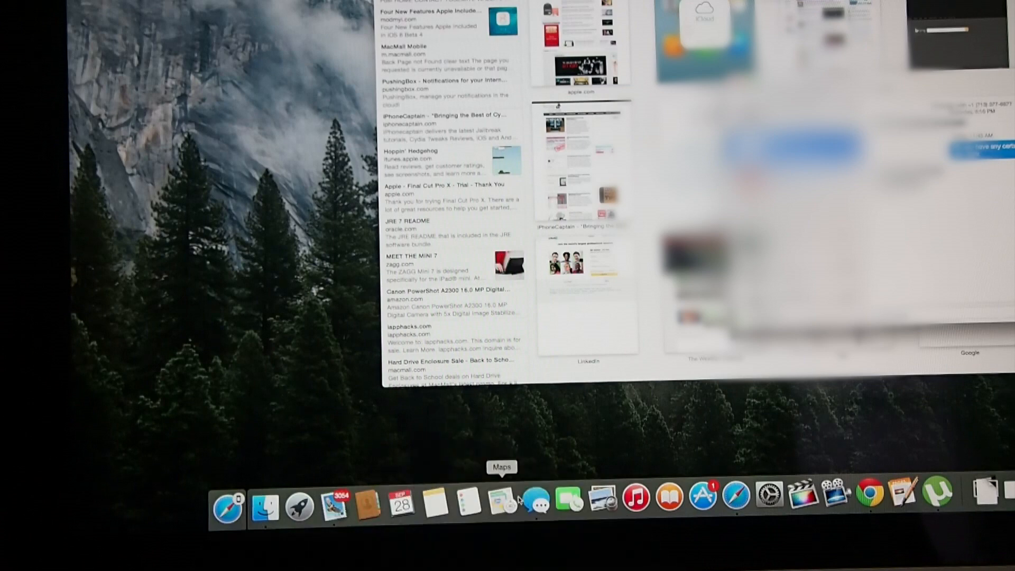
mouse_move(226, 507)
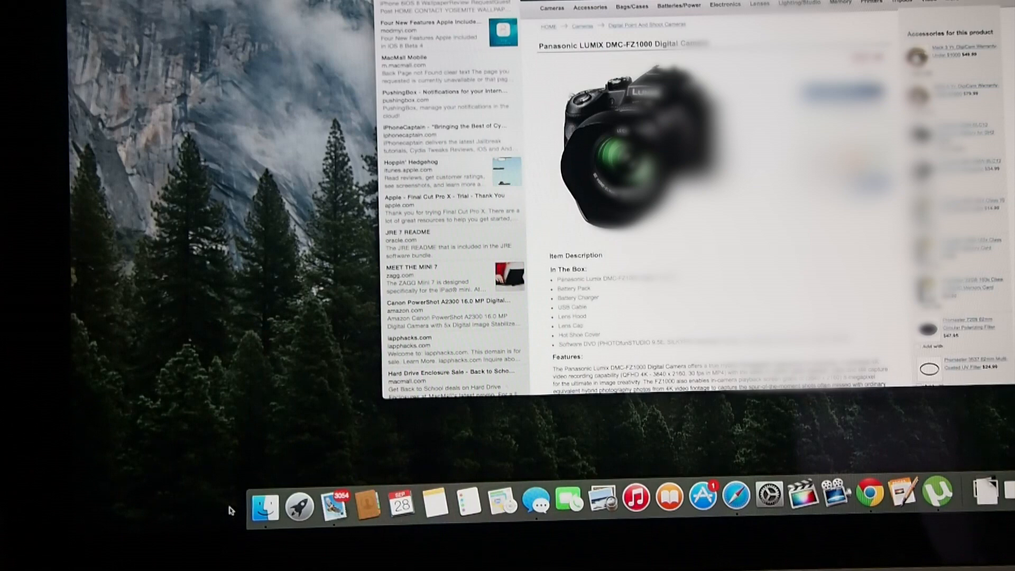
mouse_move(315, 407)
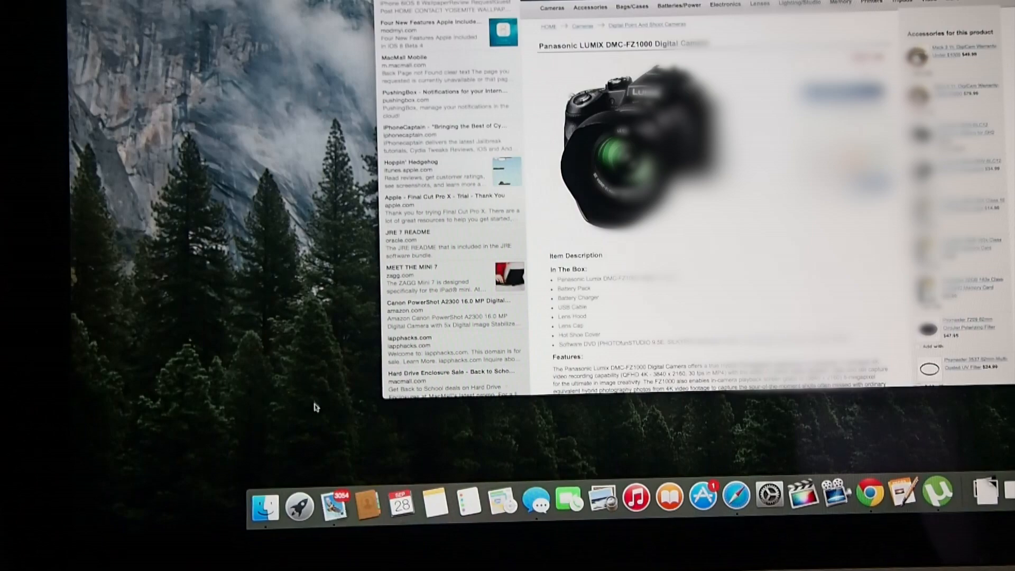